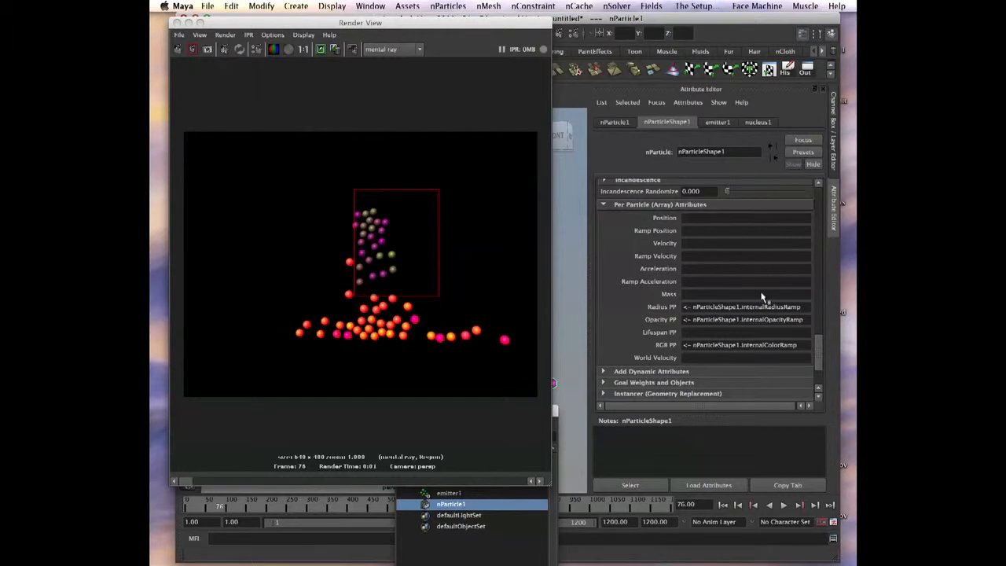
pyautogui.moveTo(801, 349)
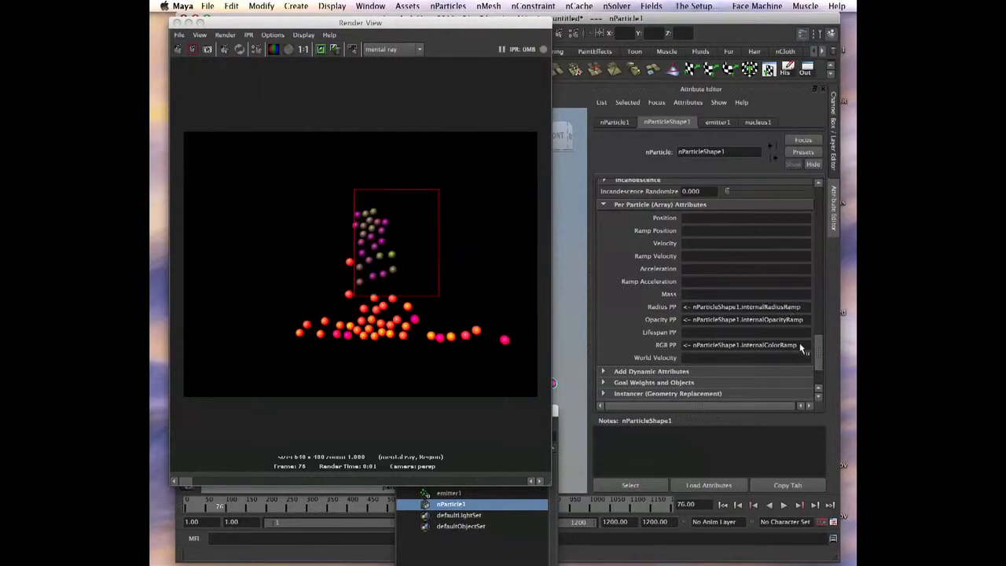
pyautogui.moveTo(786, 338)
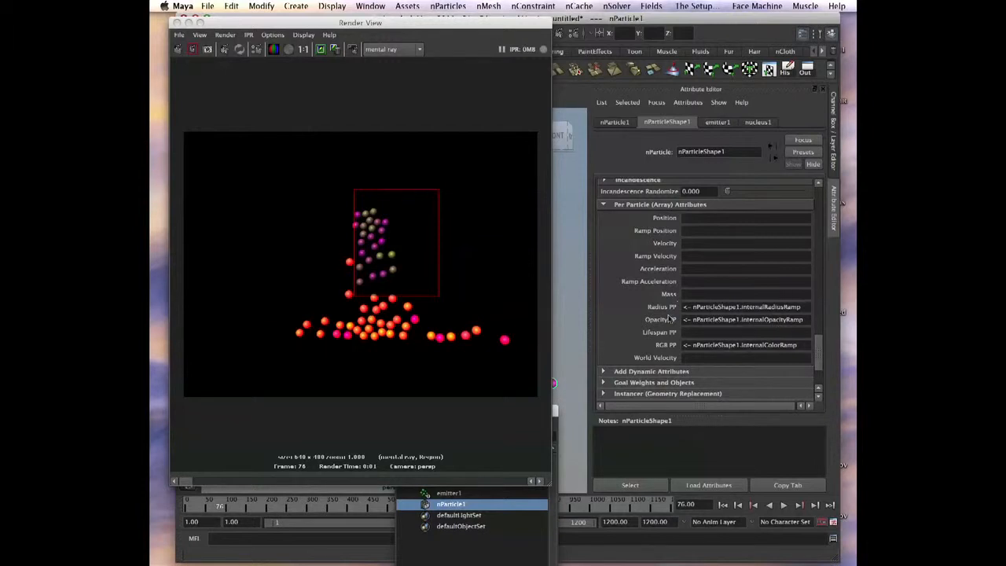
pyautogui.moveTo(713, 283)
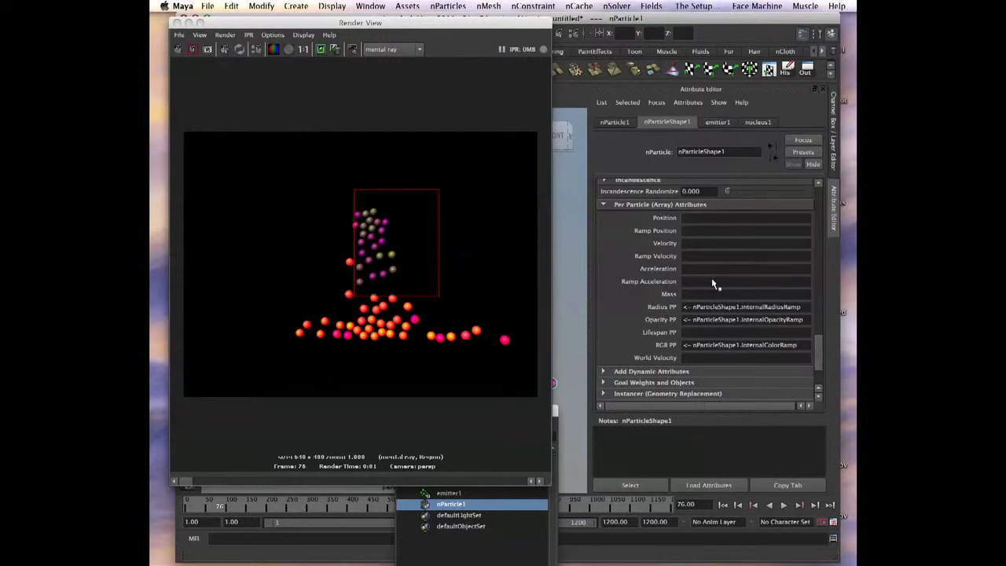
pyautogui.moveTo(669, 314)
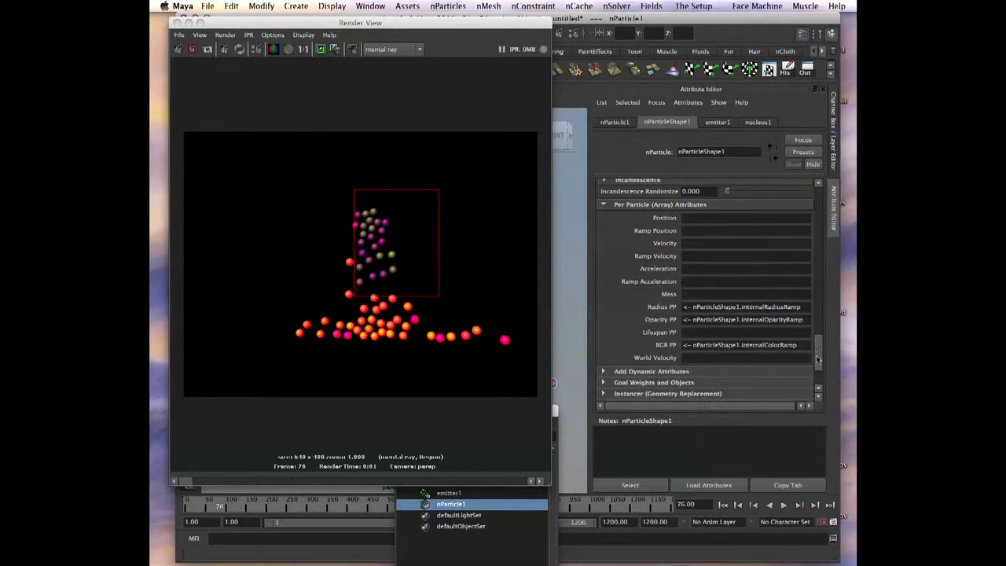
# - Review the nParticle's Opacity Scale by normalized age, Color ramp and Per Particle (Array) Attributes in the Attribute Editor
pyautogui.scroll(-3)
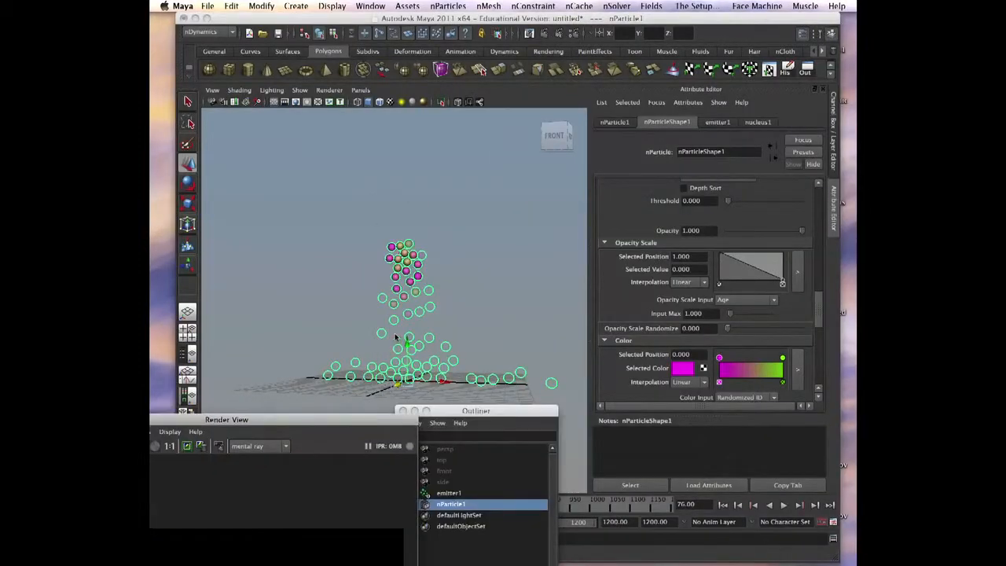
pyautogui.click(768, 265)
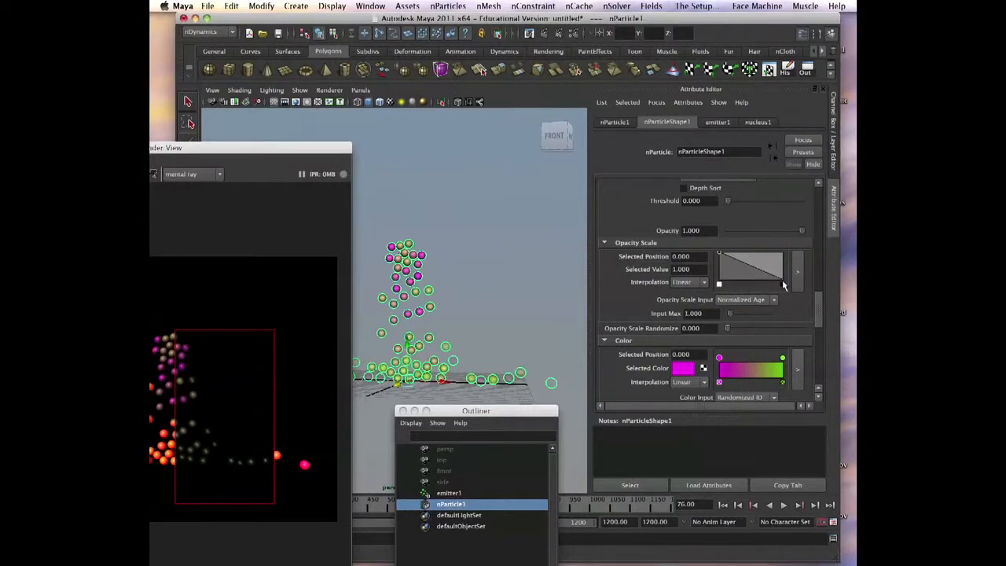
pyautogui.scroll(3)
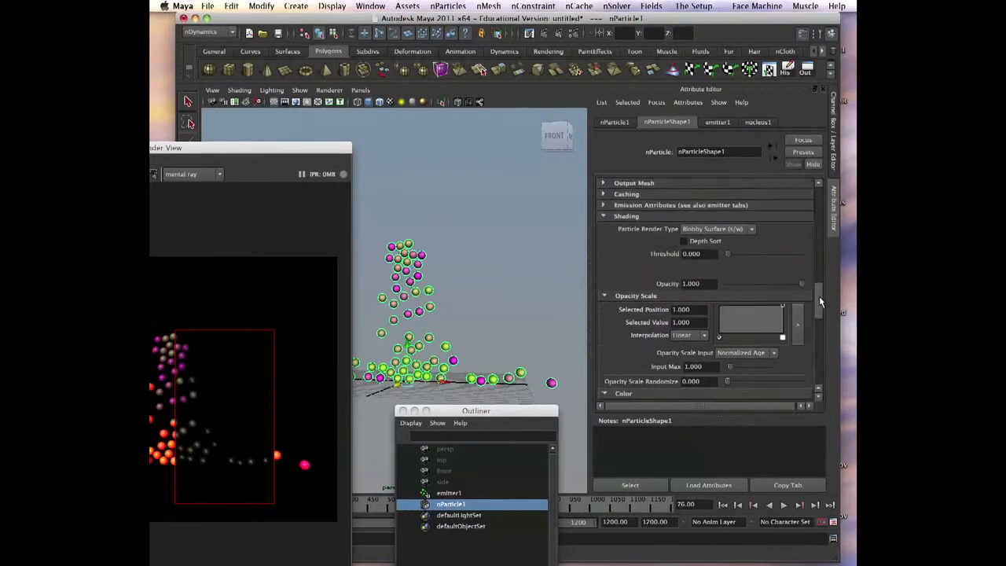
pyautogui.scroll(-3)
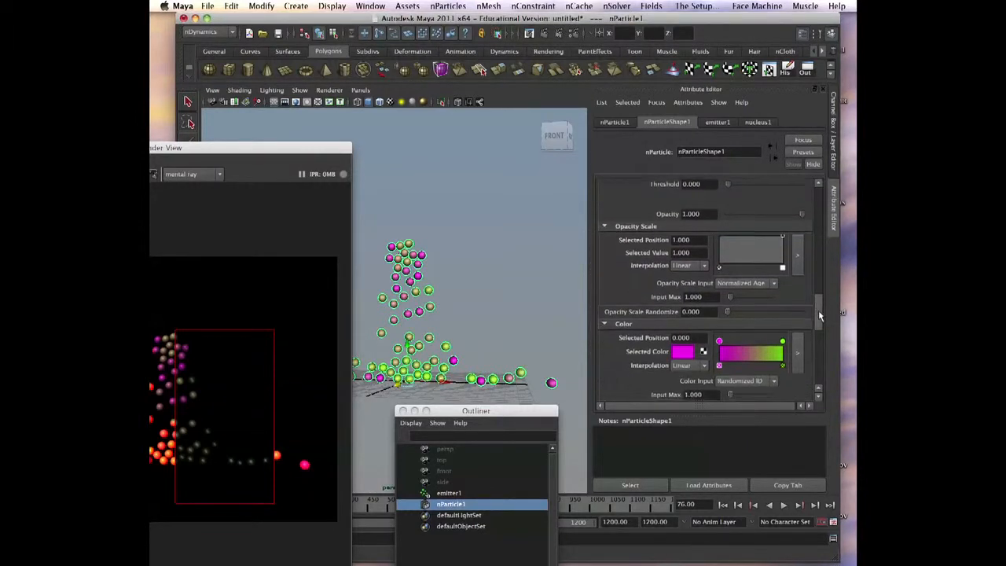
pyautogui.scroll(-3)
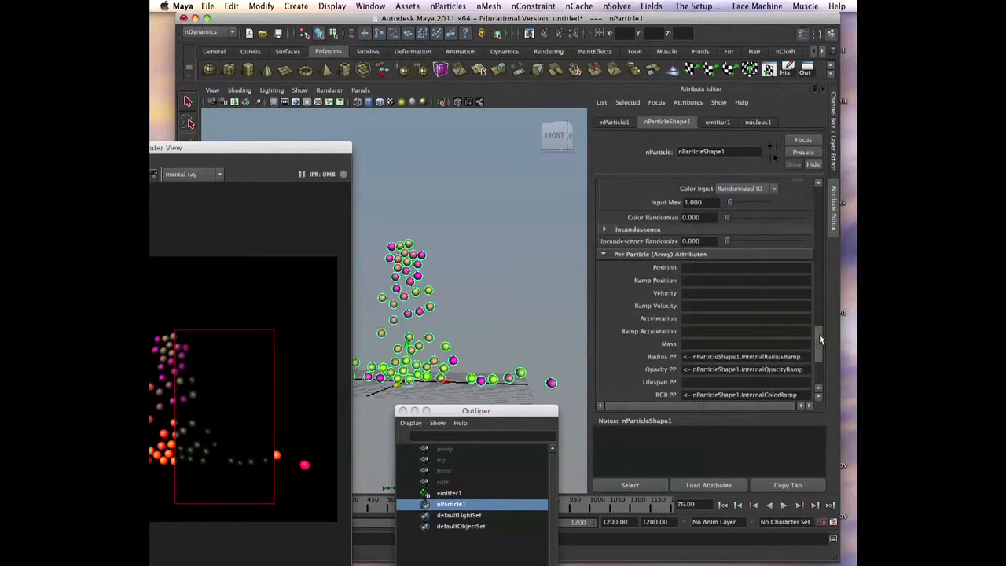
pyautogui.scroll(-3)
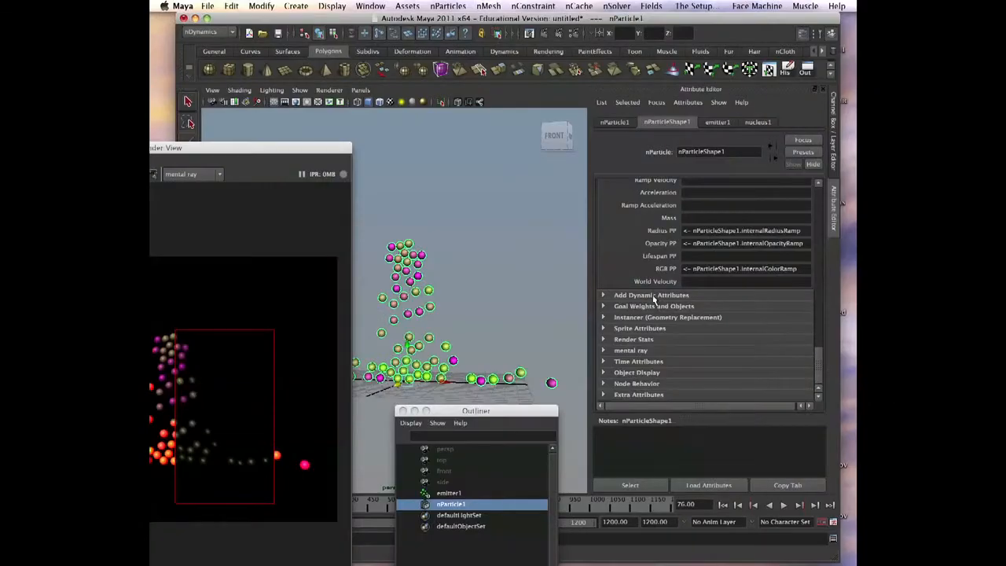
# - Expand the nParticle's Add Dynamic Attributes and dolly out so the sphere sits beside the emission
pyautogui.click(651, 296)
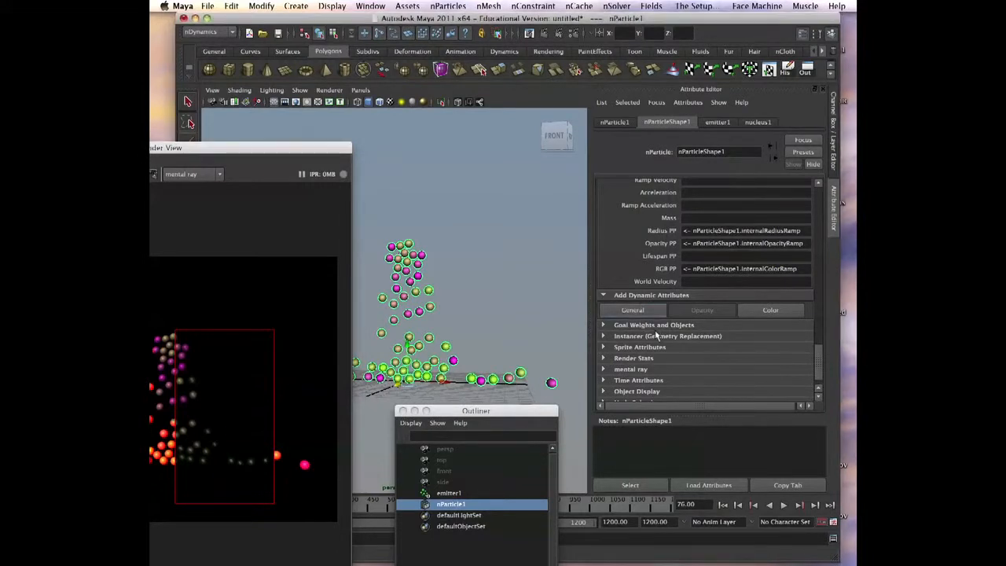
pyautogui.scroll(-3)
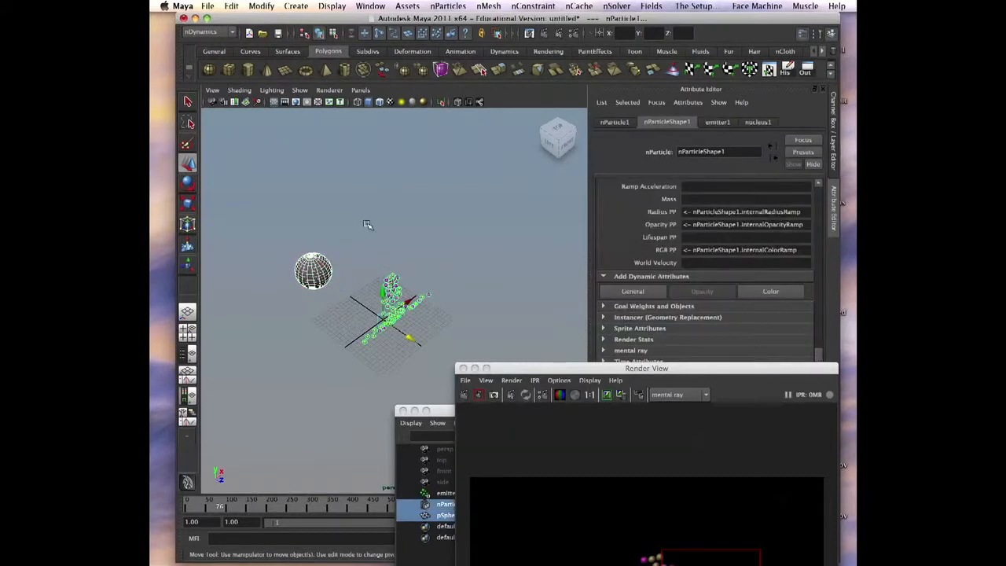
# - Select the sphere then the nParticle, expand Goal Weights and Objects, and rewind to the first frame
pyautogui.click(448, 6)
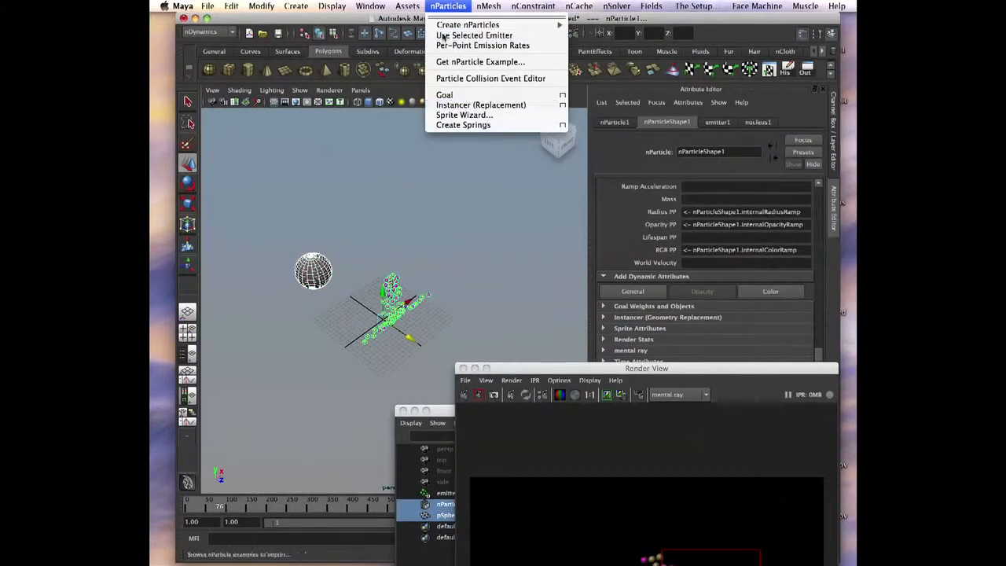
pyautogui.moveTo(443, 94)
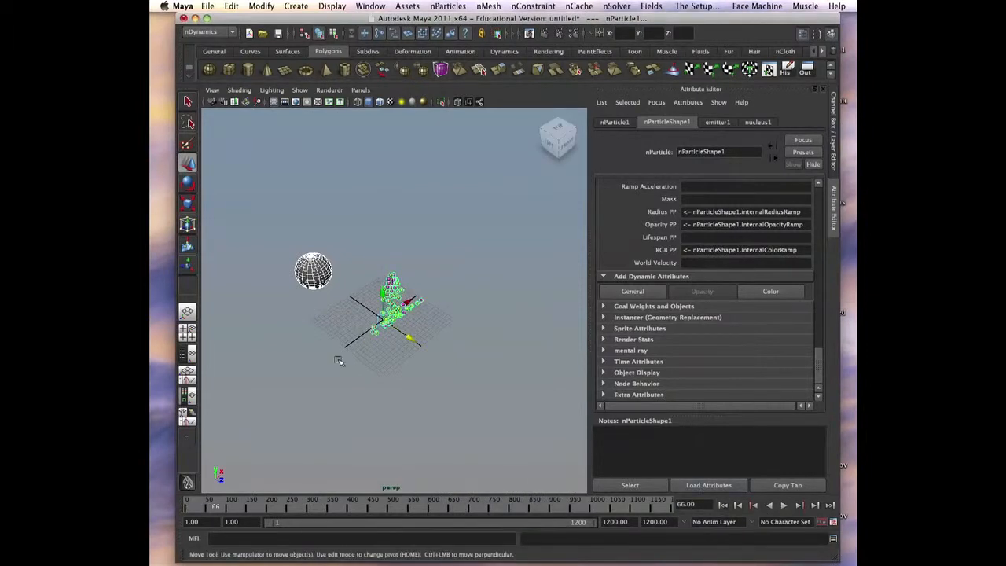
pyautogui.click(312, 270)
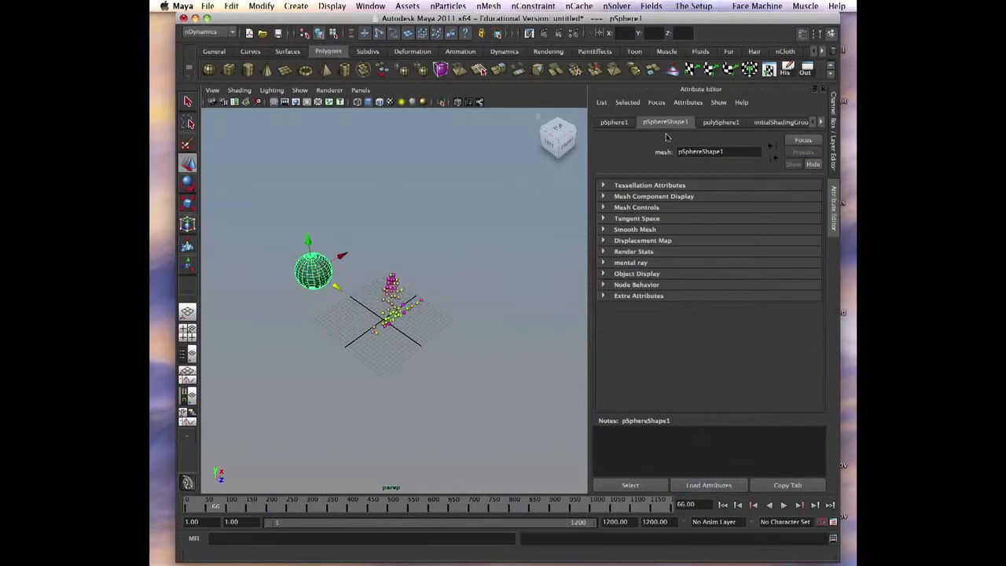
pyautogui.click(776, 123)
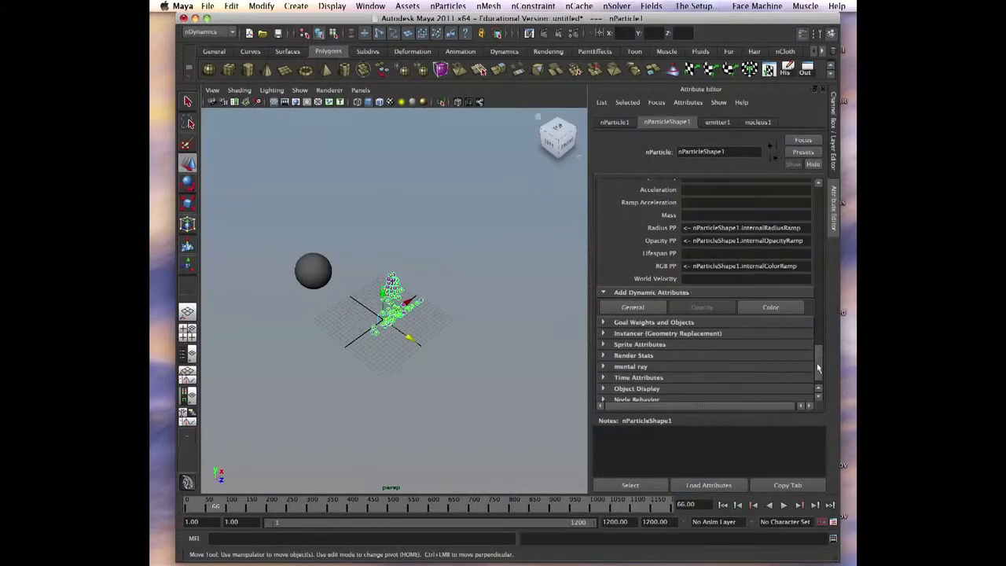
pyautogui.click(654, 320)
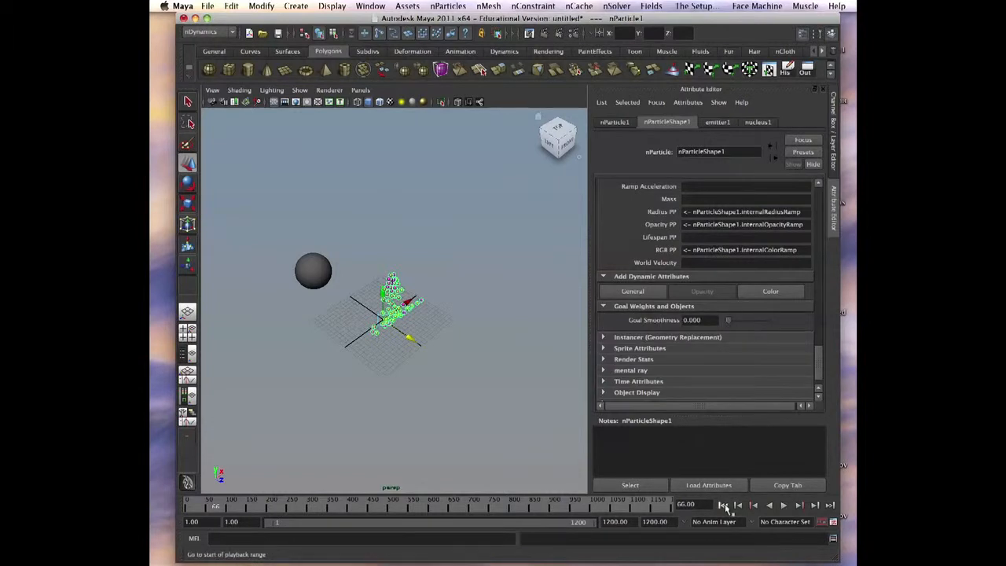
pyautogui.click(722, 506)
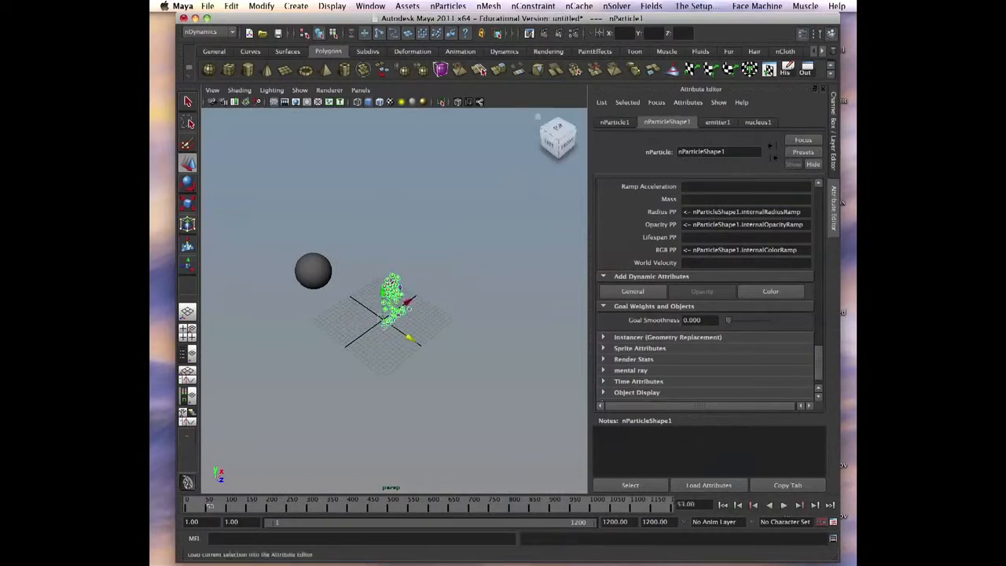
pyautogui.click(313, 271)
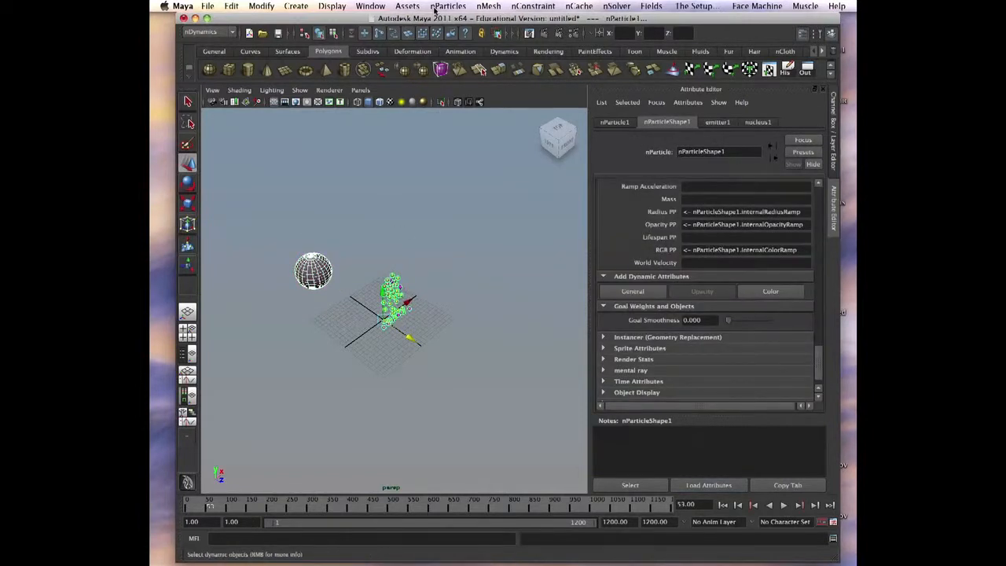
# - Create a goal from the sphere for the nParticles with Goal weight 0.500
pyautogui.click(448, 7)
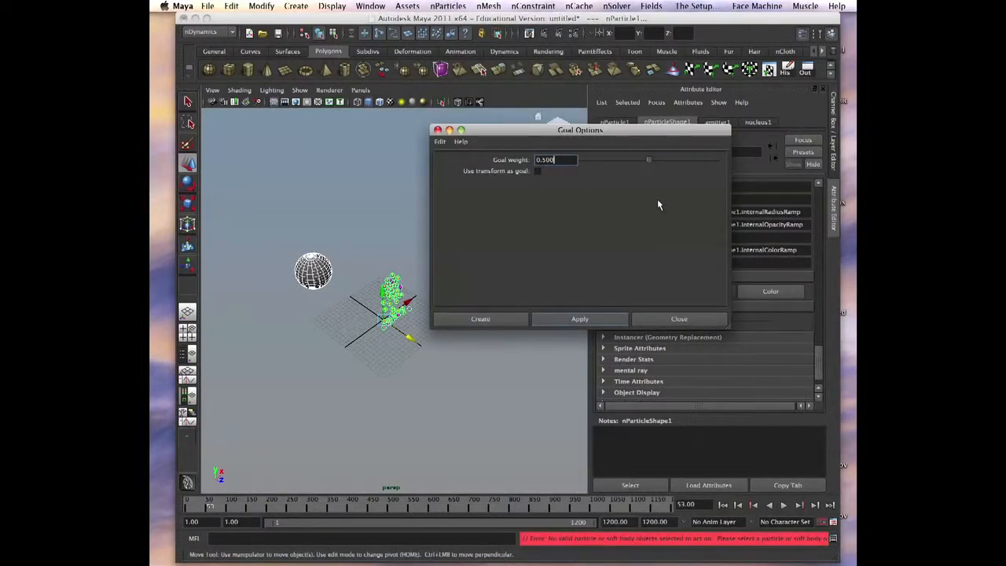
pyautogui.moveTo(484, 387)
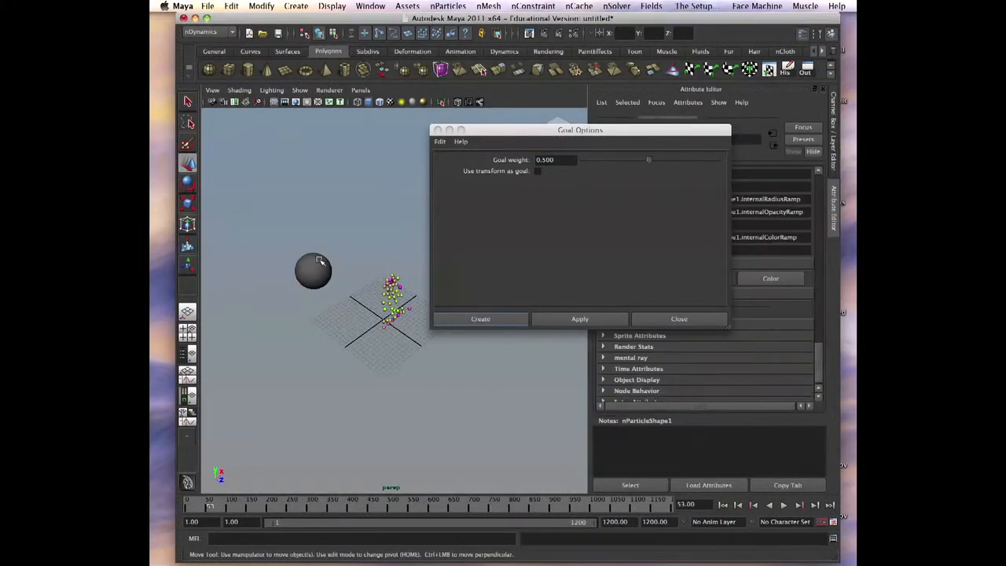
pyautogui.click(481, 318)
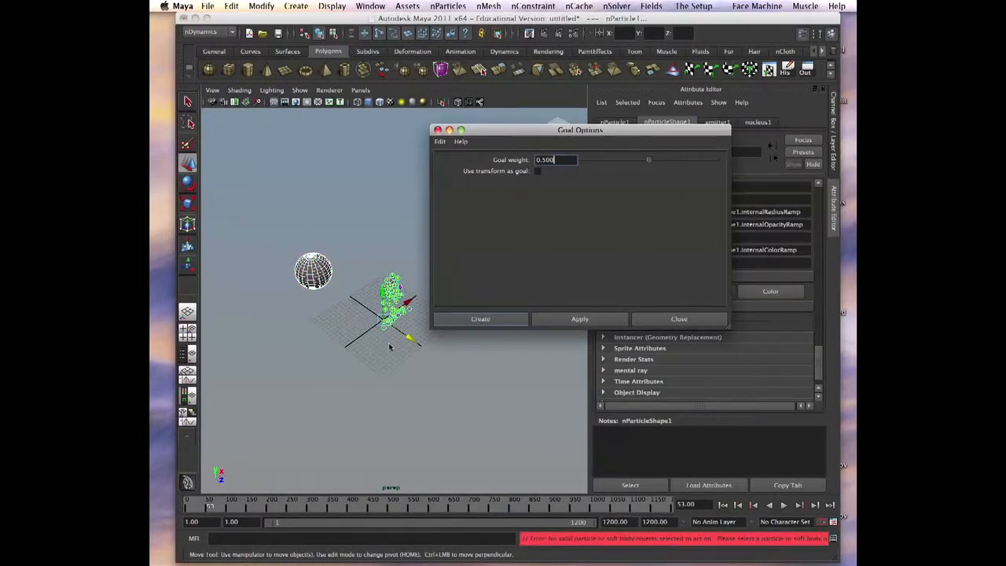
pyautogui.click(313, 270)
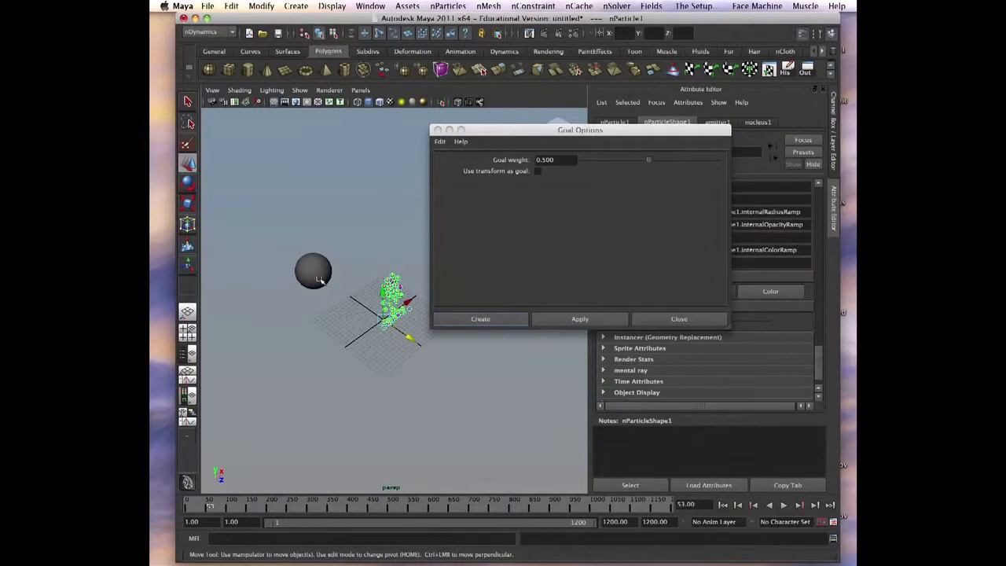
pyautogui.click(480, 317)
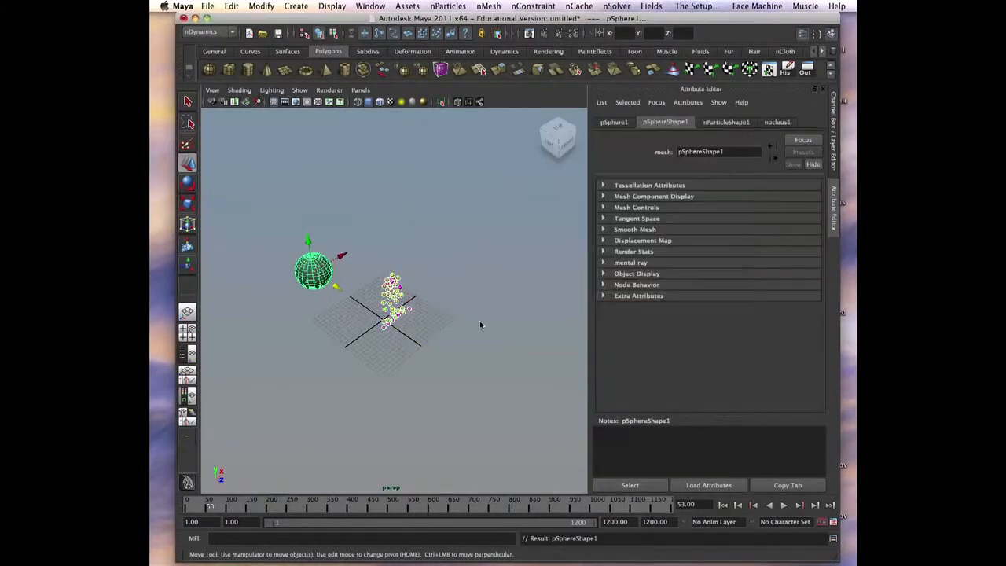